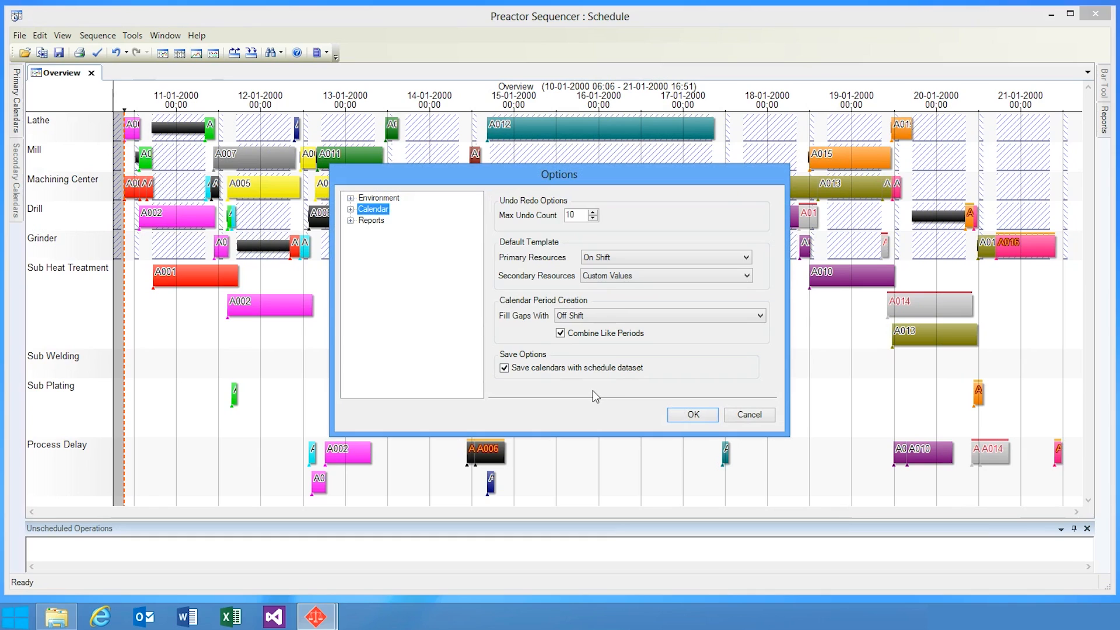
mouse_move(753, 374)
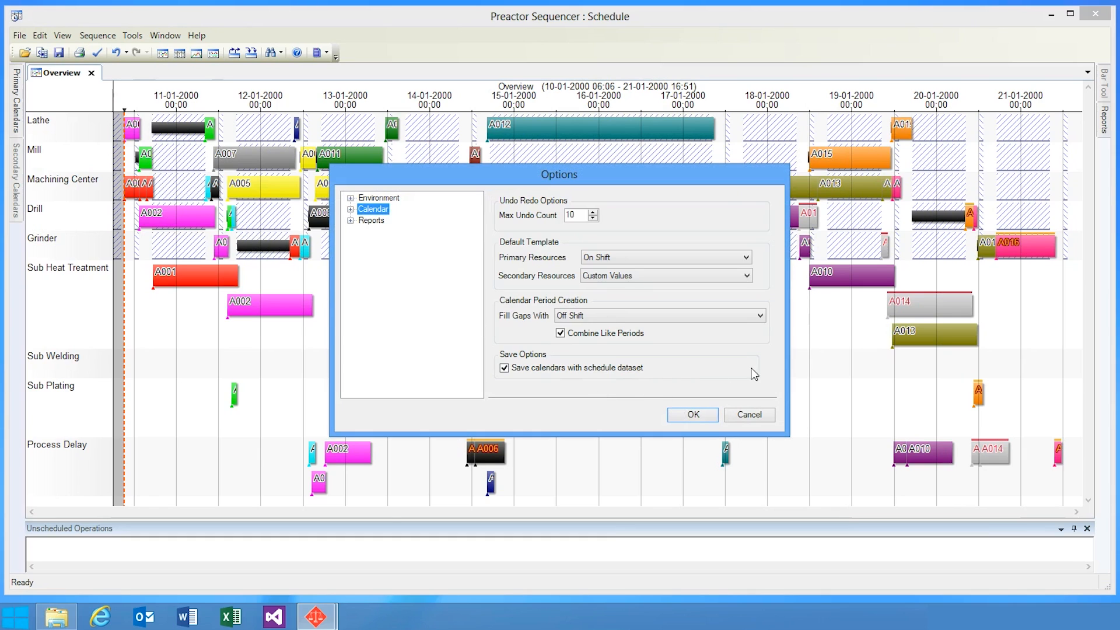
mouse_move(613, 199)
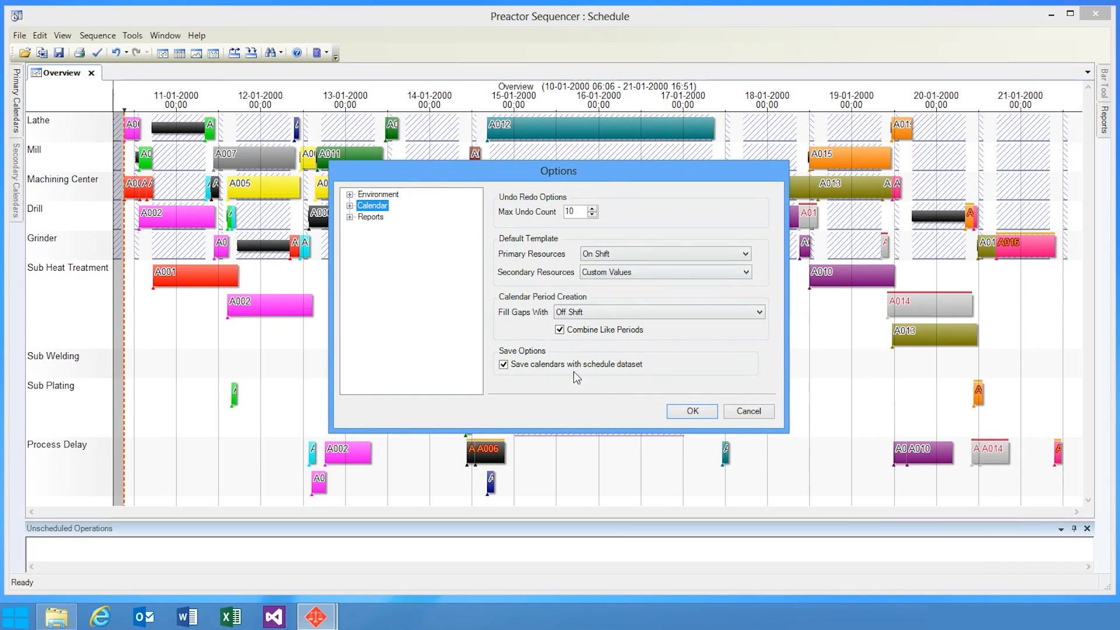
mouse_move(585, 351)
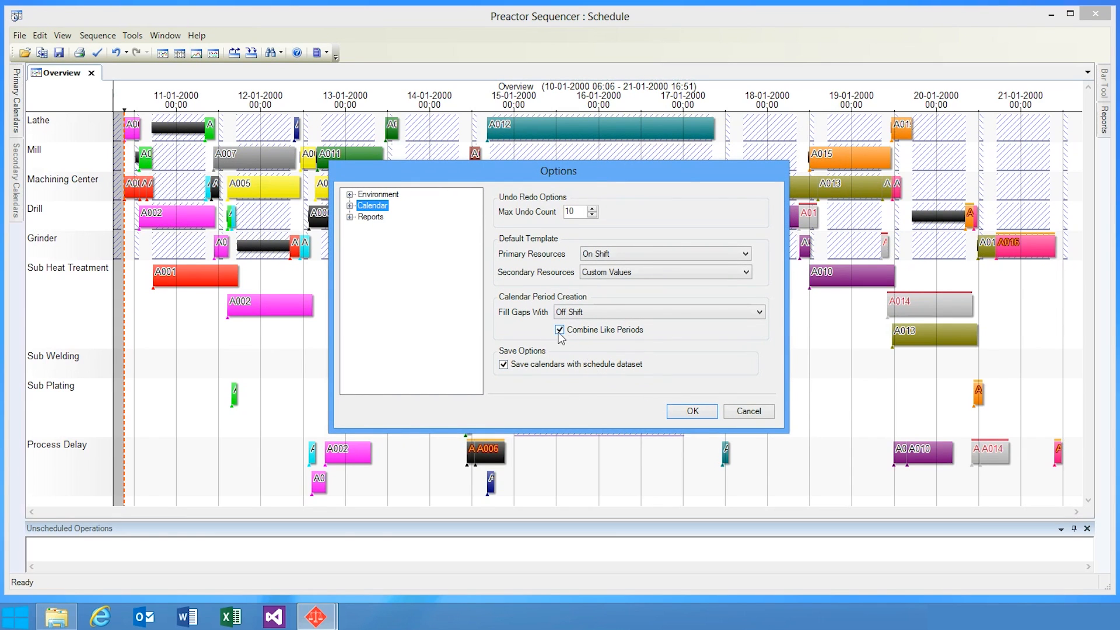
Step: Confirm the Calendar options with Combine Like Periods and Save calendars with schedule dataset ticked
click(691, 411)
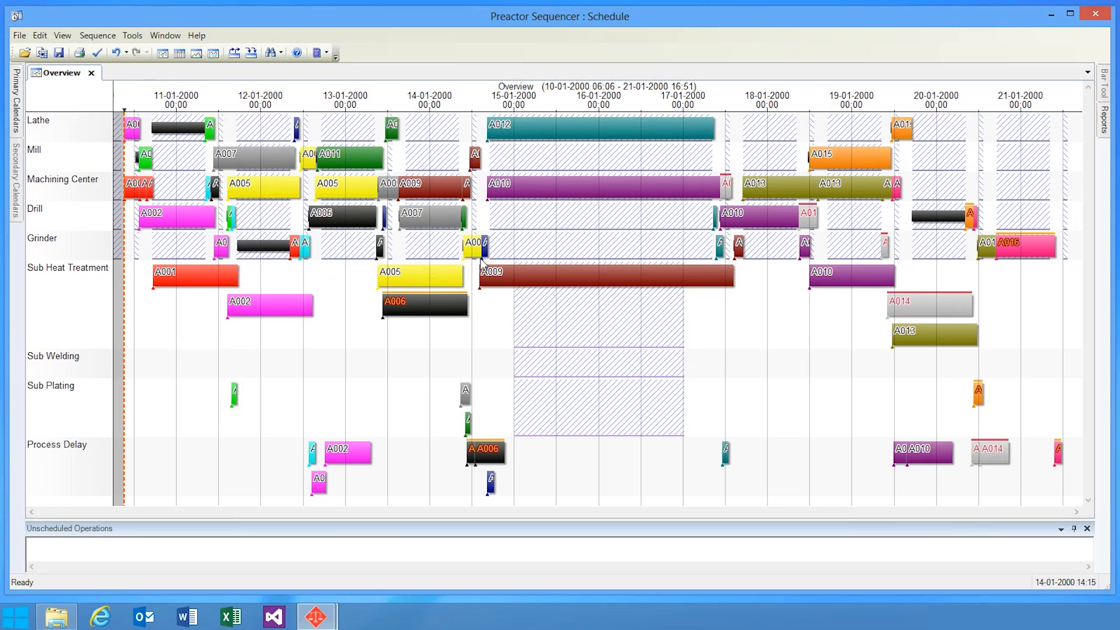
mouse_move(429, 329)
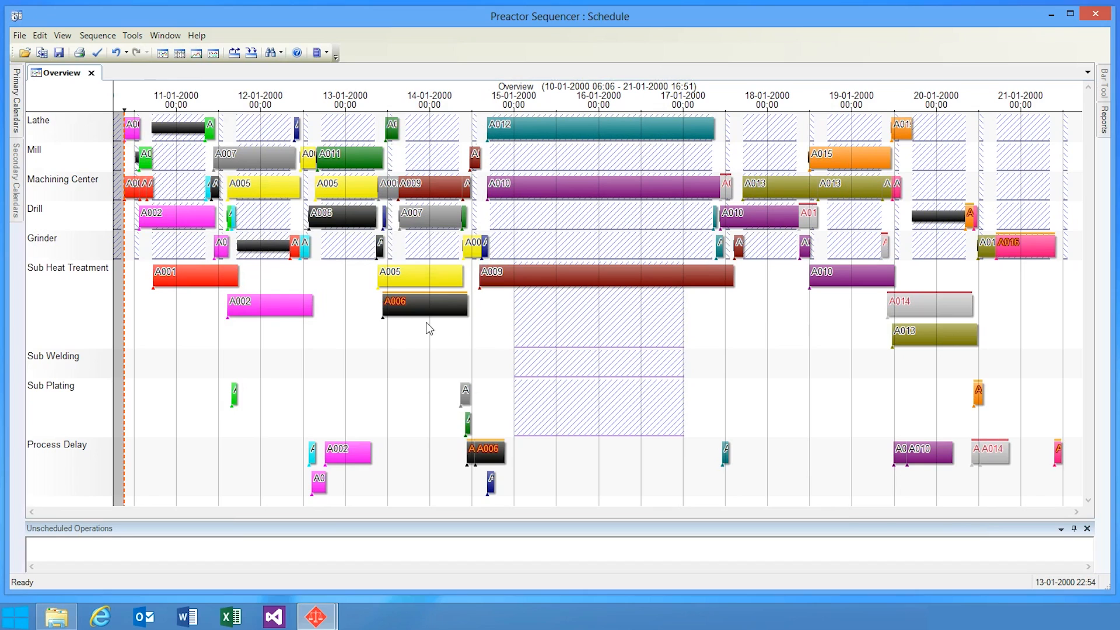
mouse_move(435, 312)
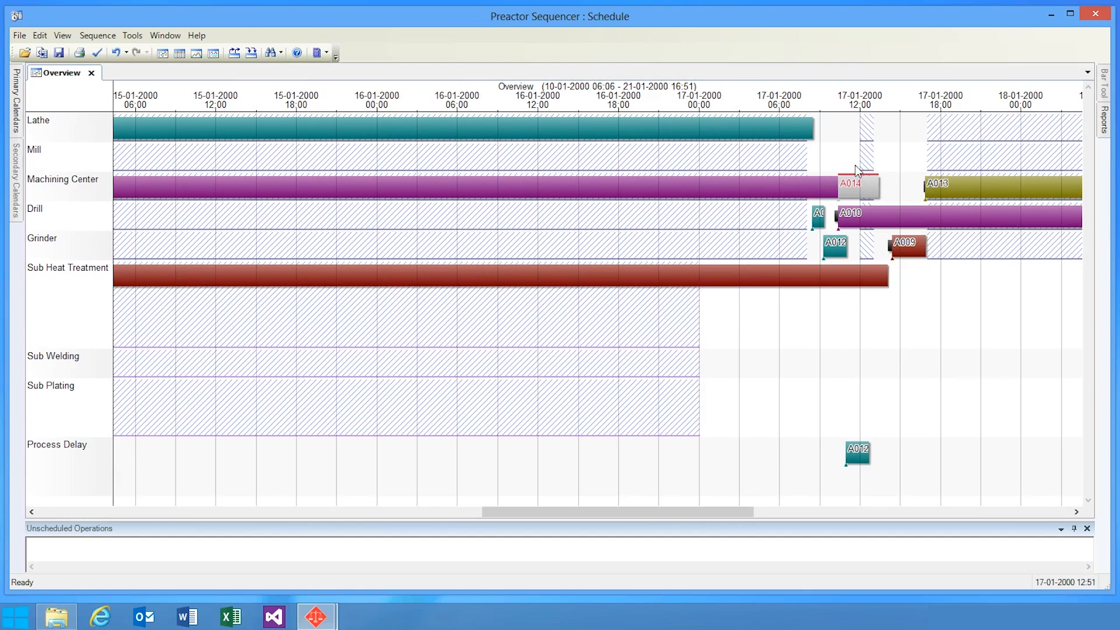
mouse_move(826, 176)
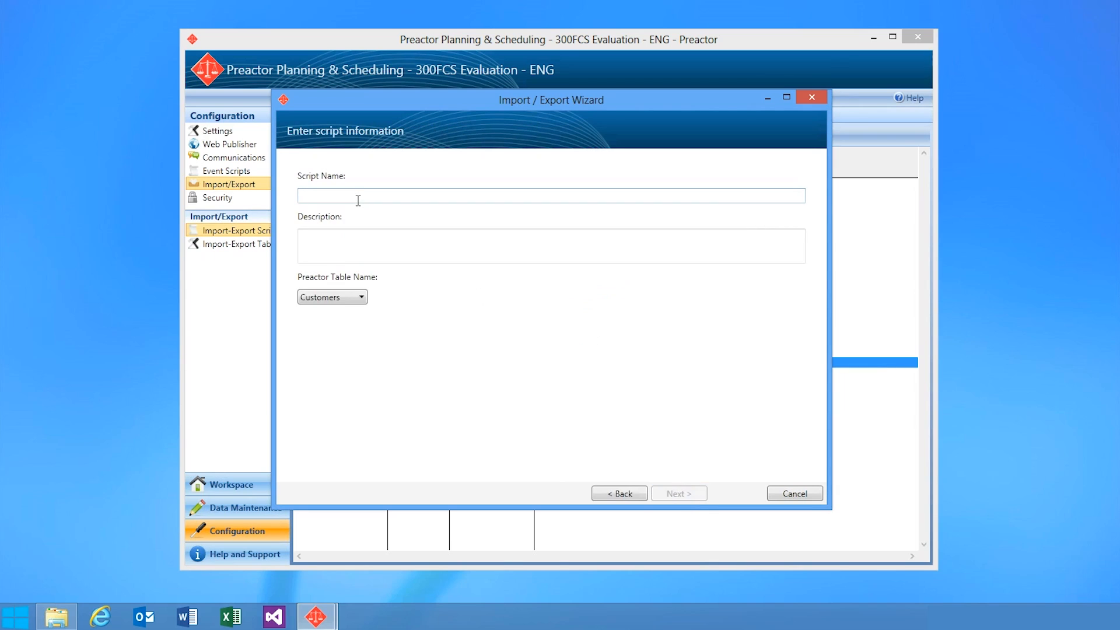
Step: Name the import script 'Products' and target the Products table
text(Products)
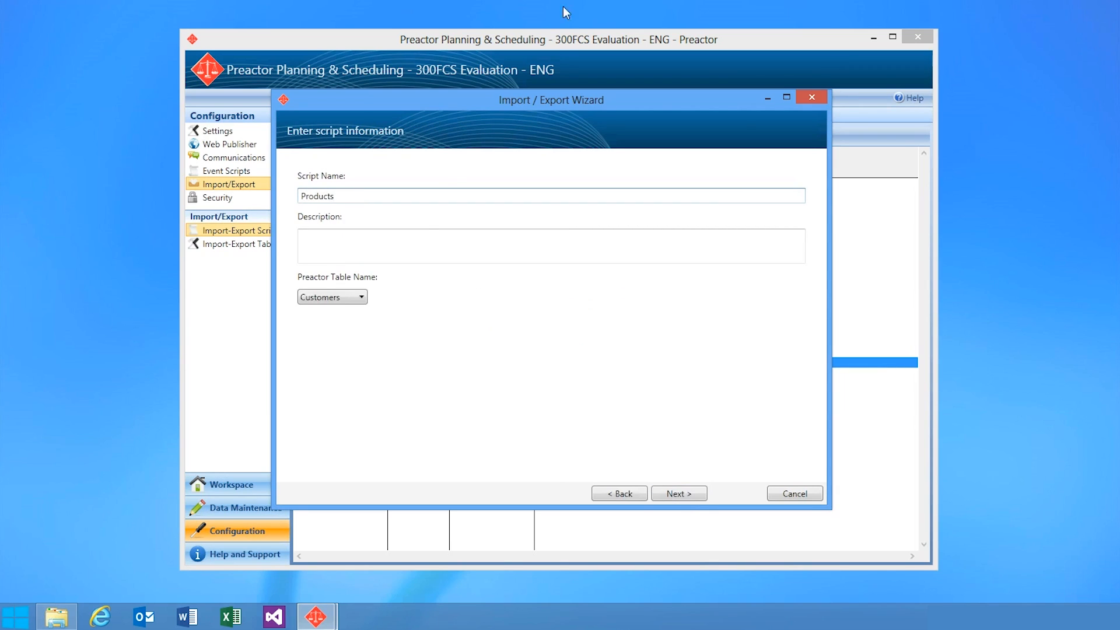
click(331, 296)
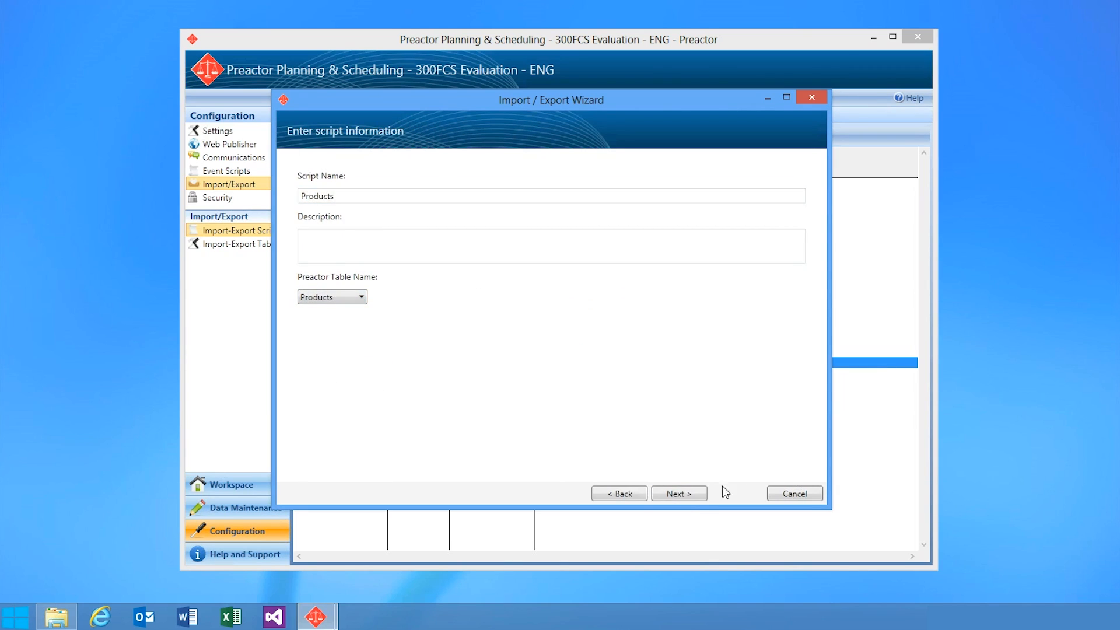
click(677, 494)
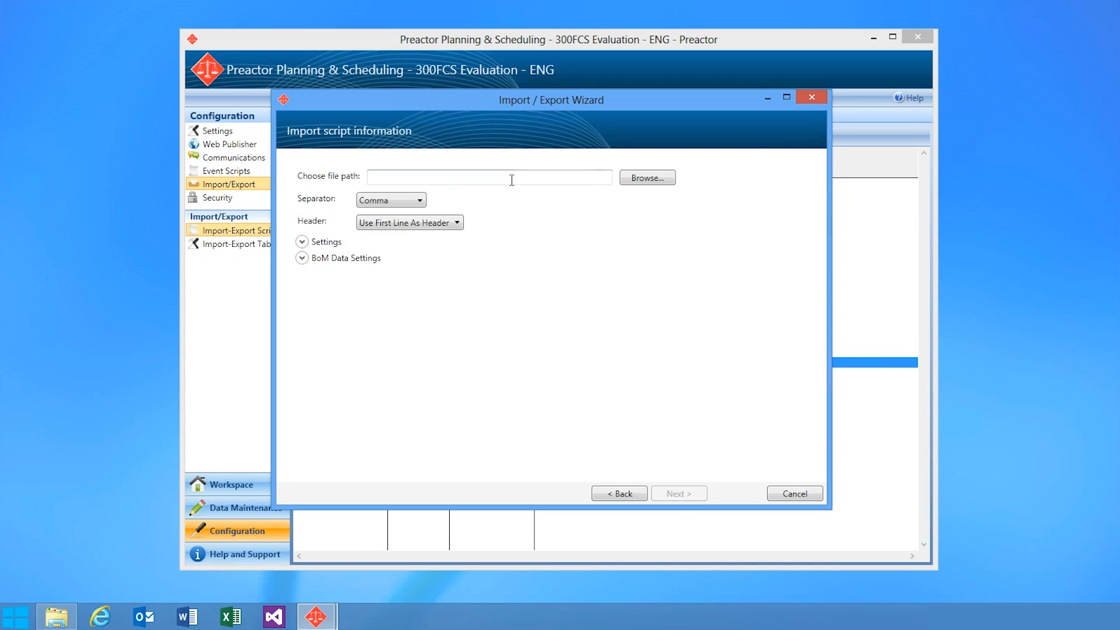
Step: Import from Import-Products-Initial.csv with Clear Preactor Table ticked, reaching the field mapping
click(645, 177)
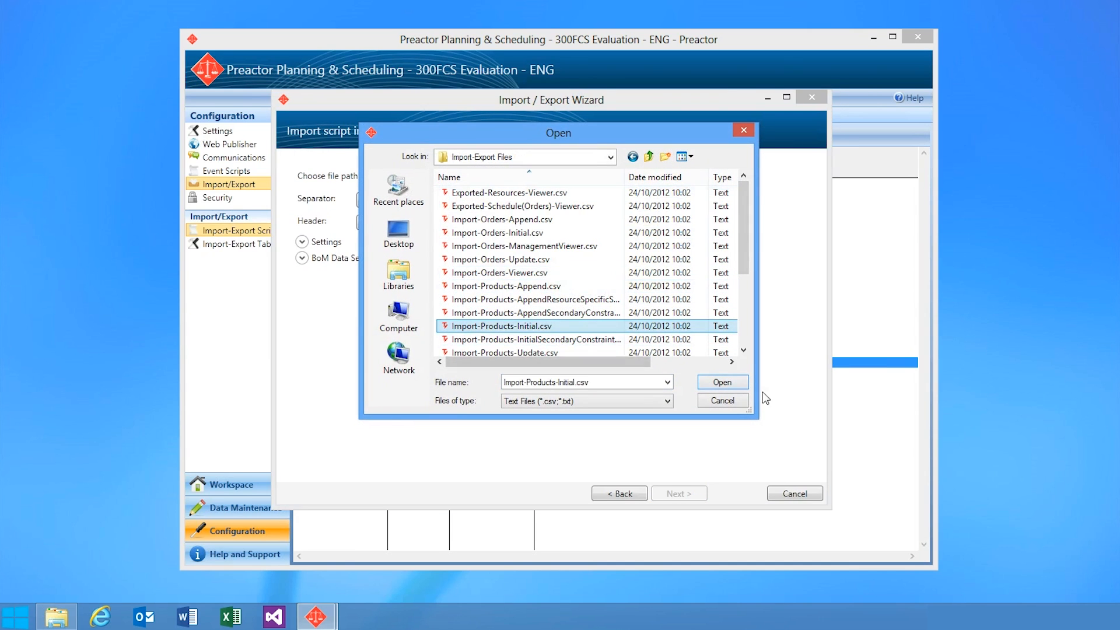
click(722, 381)
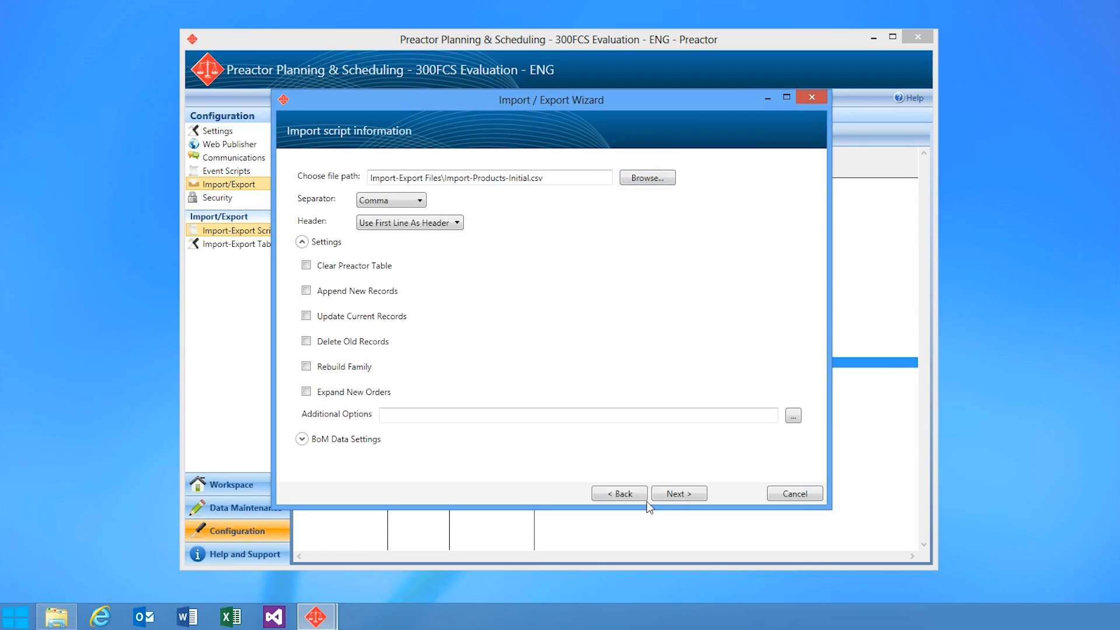
click(305, 266)
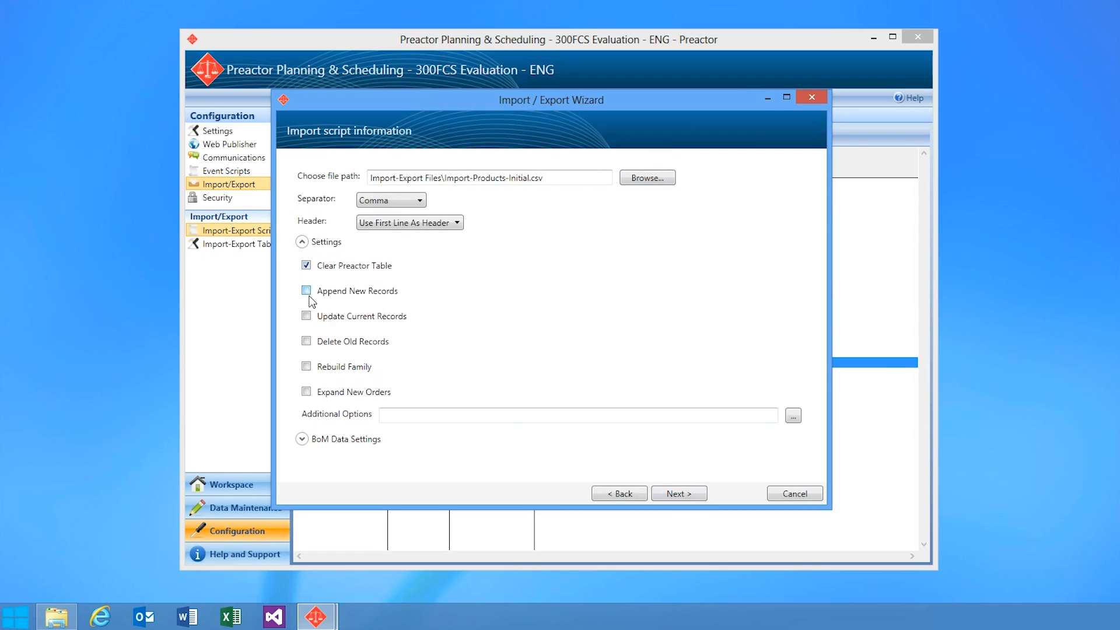
click(678, 493)
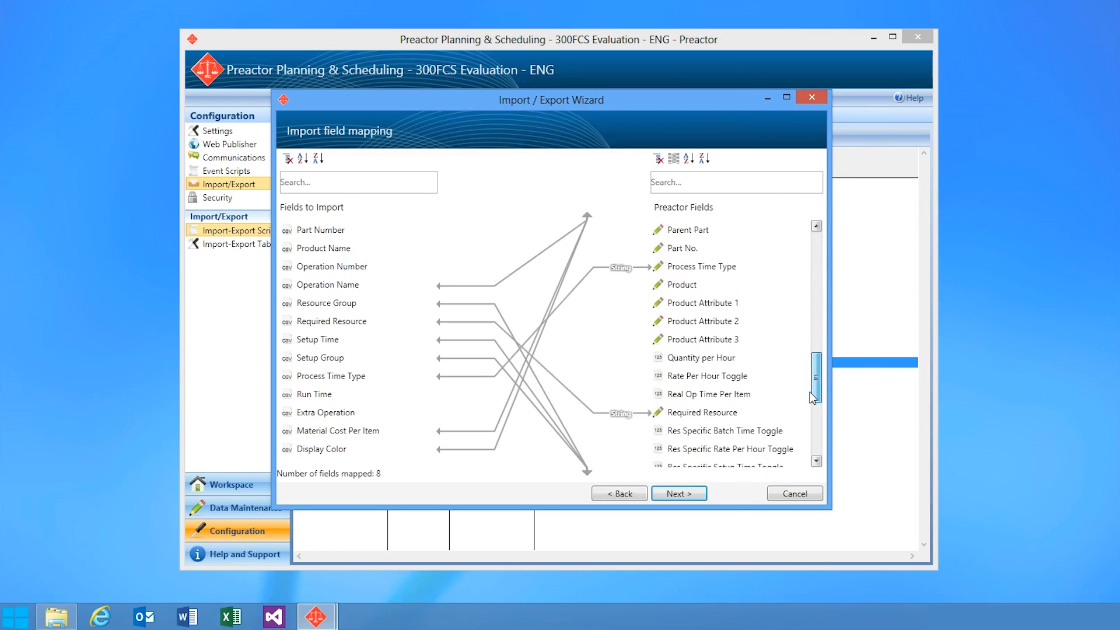
scroll(down, 3)
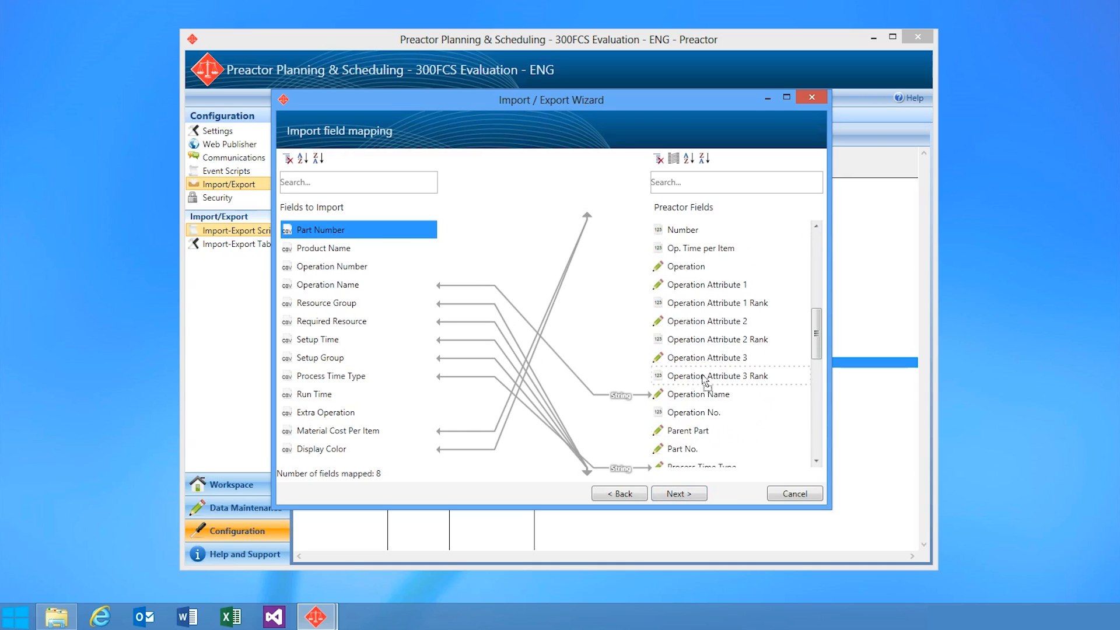
scroll(down, 3)
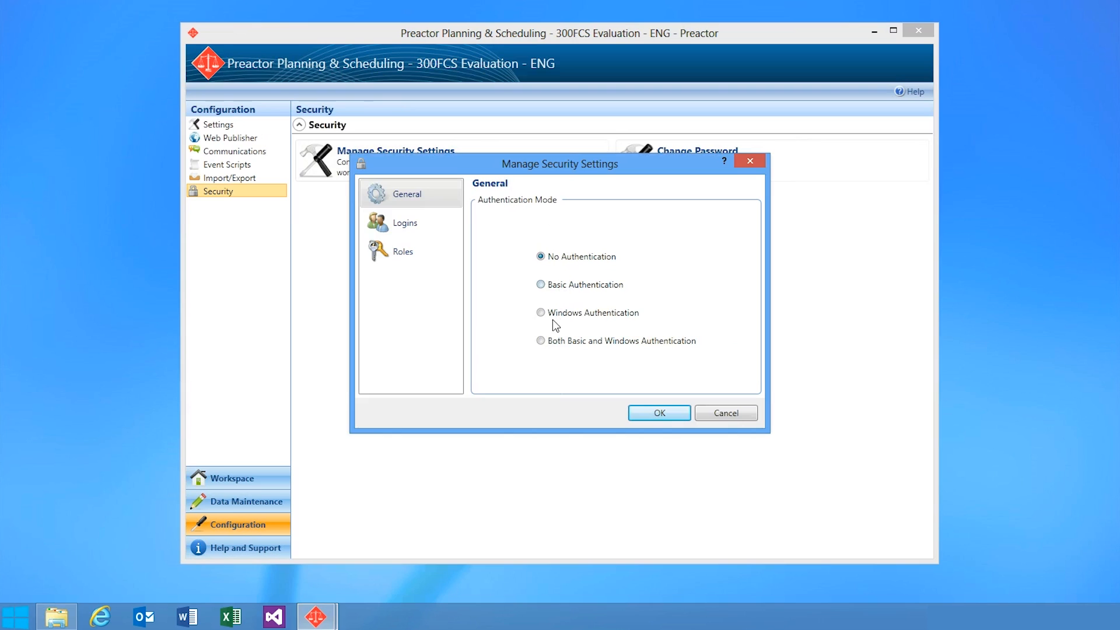
Step: Add a Basic login 'Administrator' with its password, then show the empty Roles list
click(541, 341)
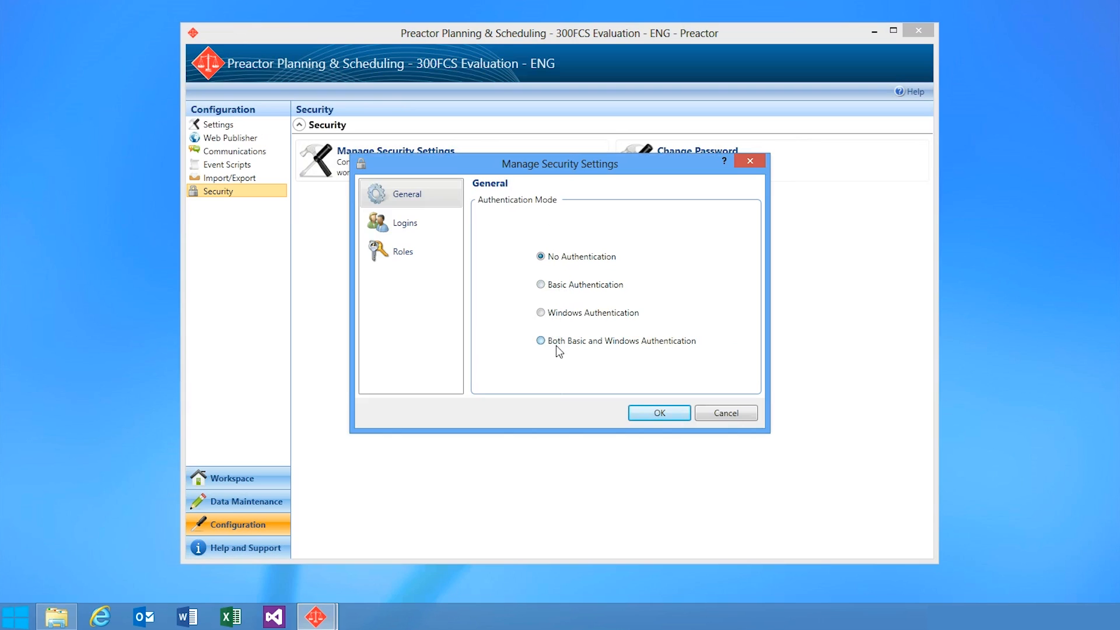
click(404, 223)
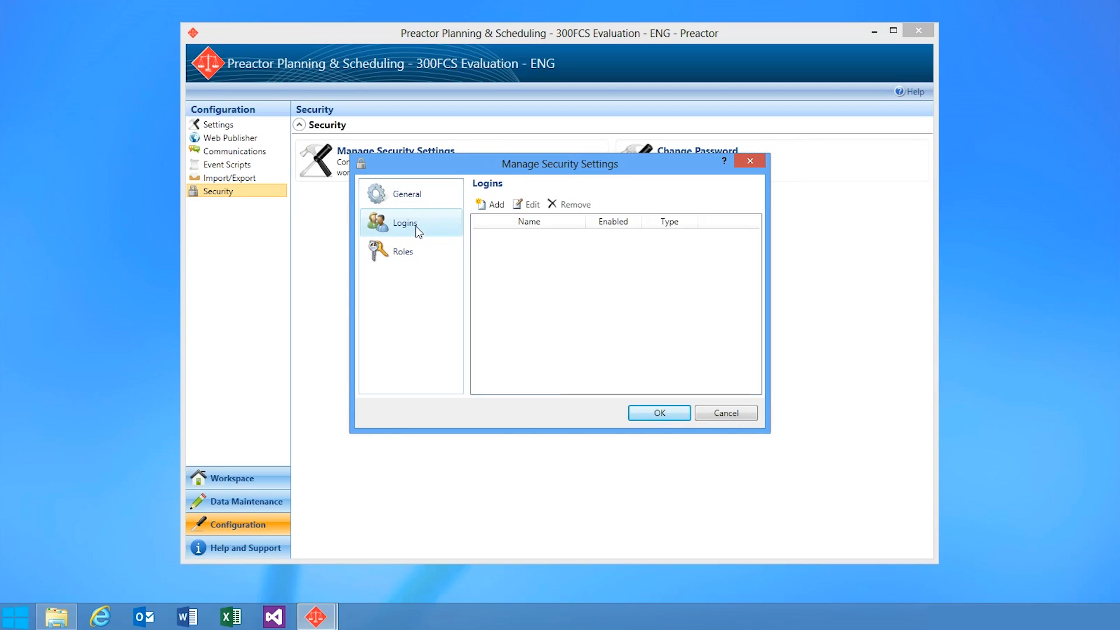
click(402, 252)
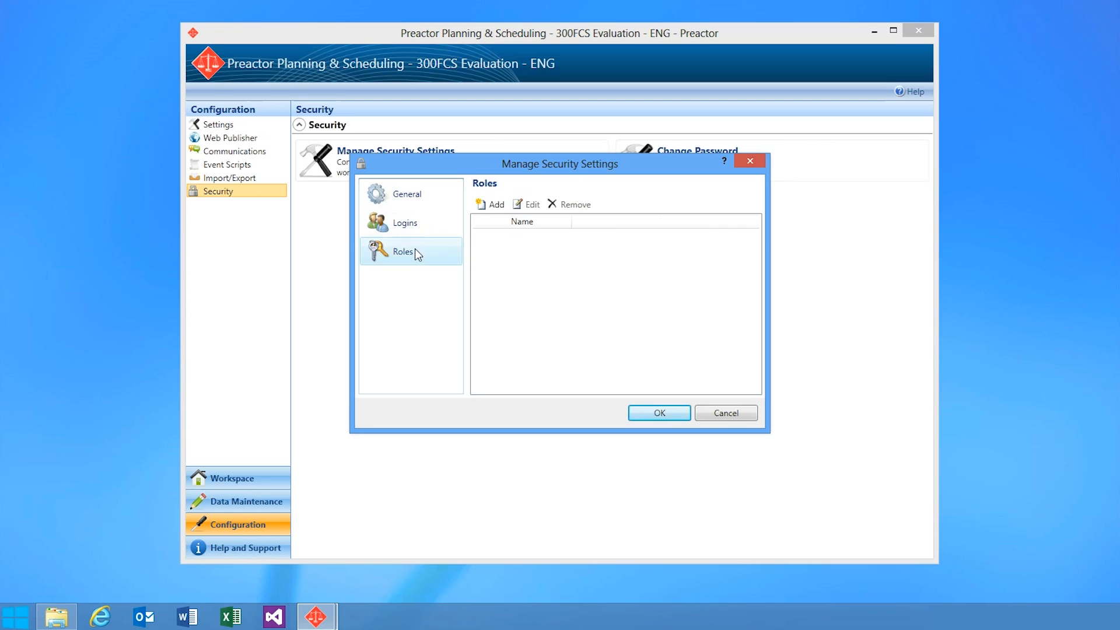
text(Administrator)
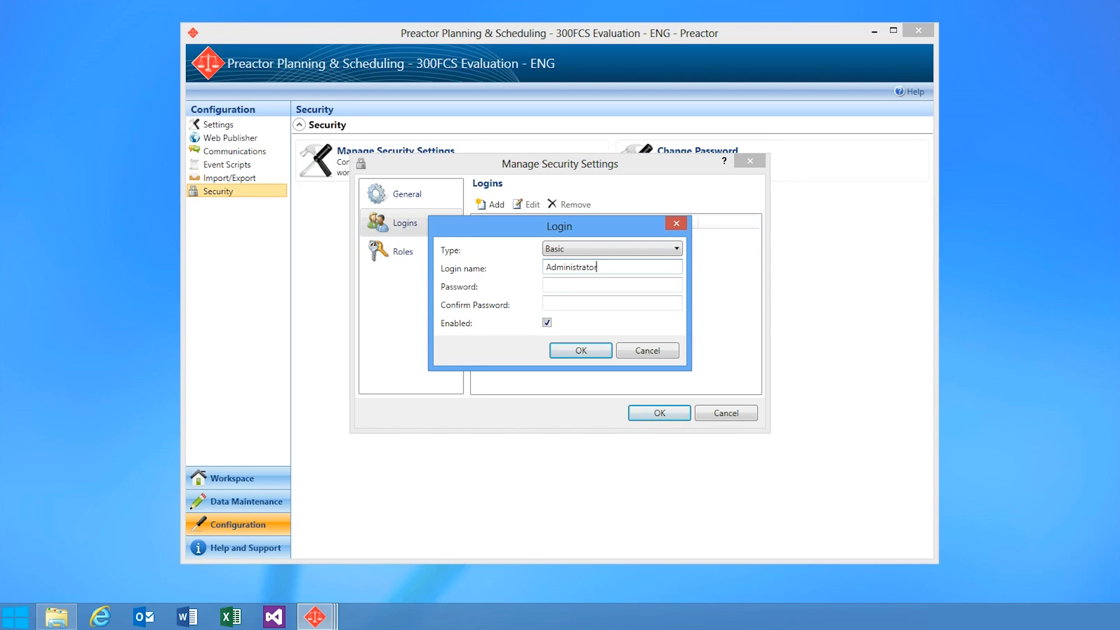
click(611, 284)
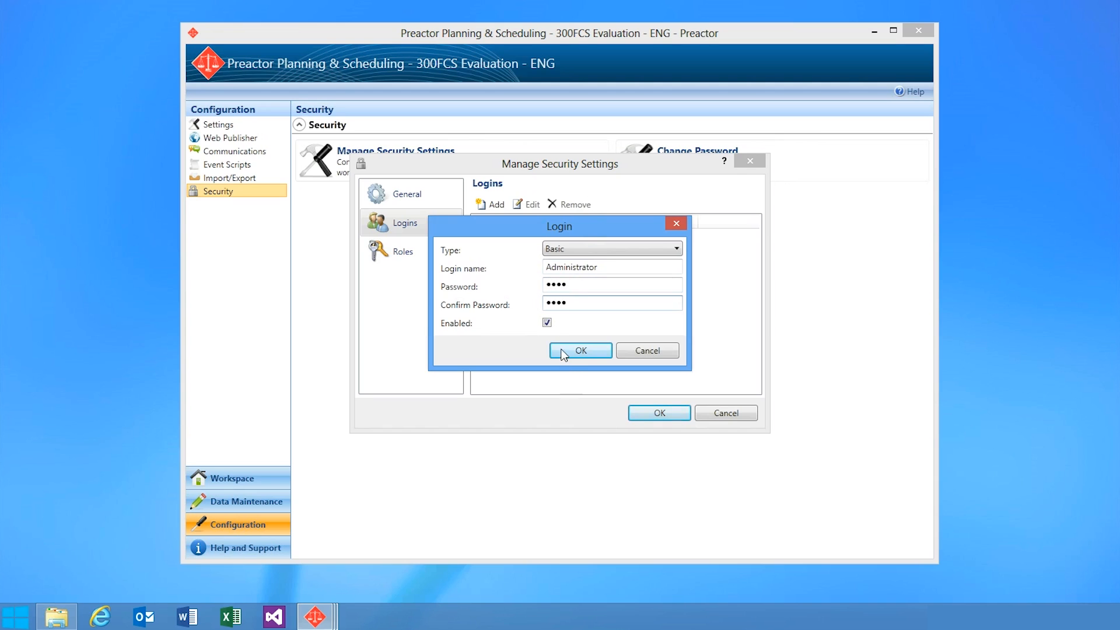
click(580, 351)
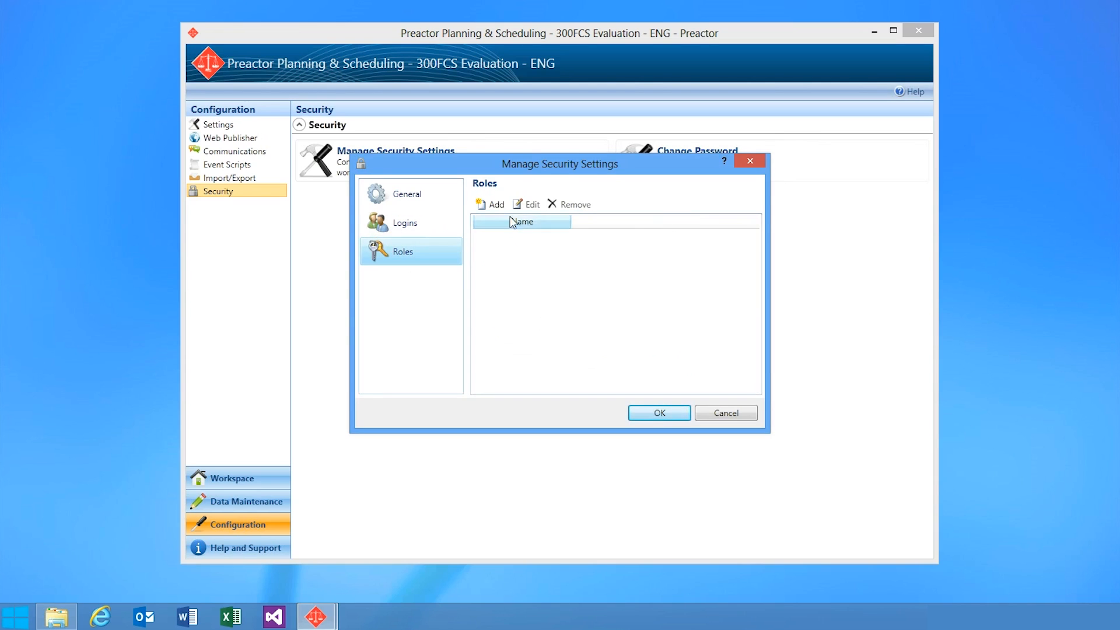
Step: Create role 'Admin' with Administrator as member and begin adding its workflows
click(495, 204)
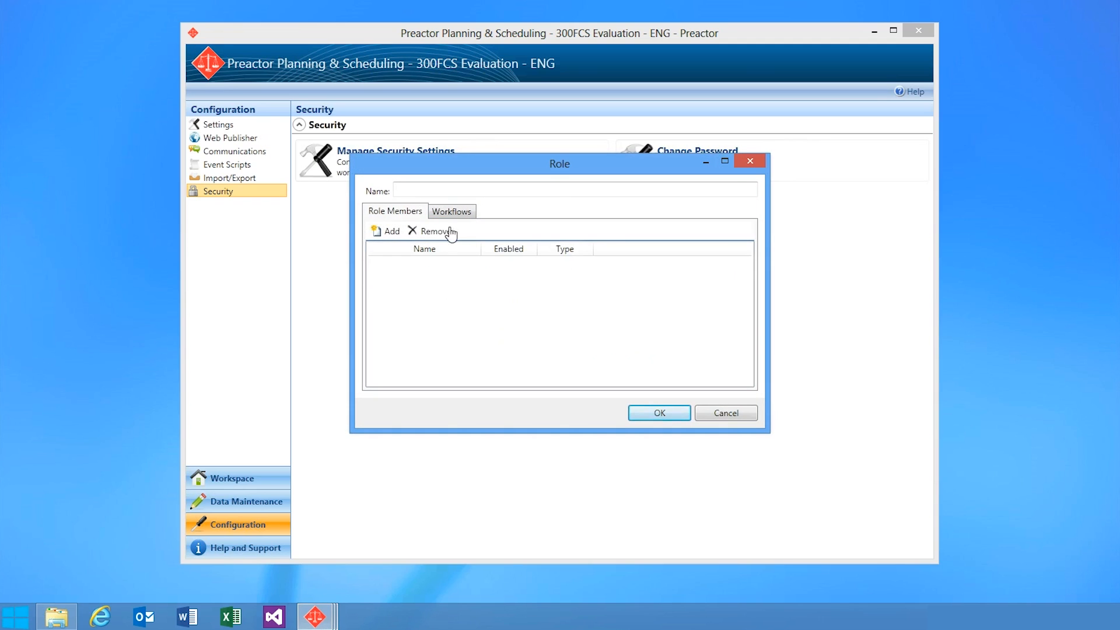
click(388, 231)
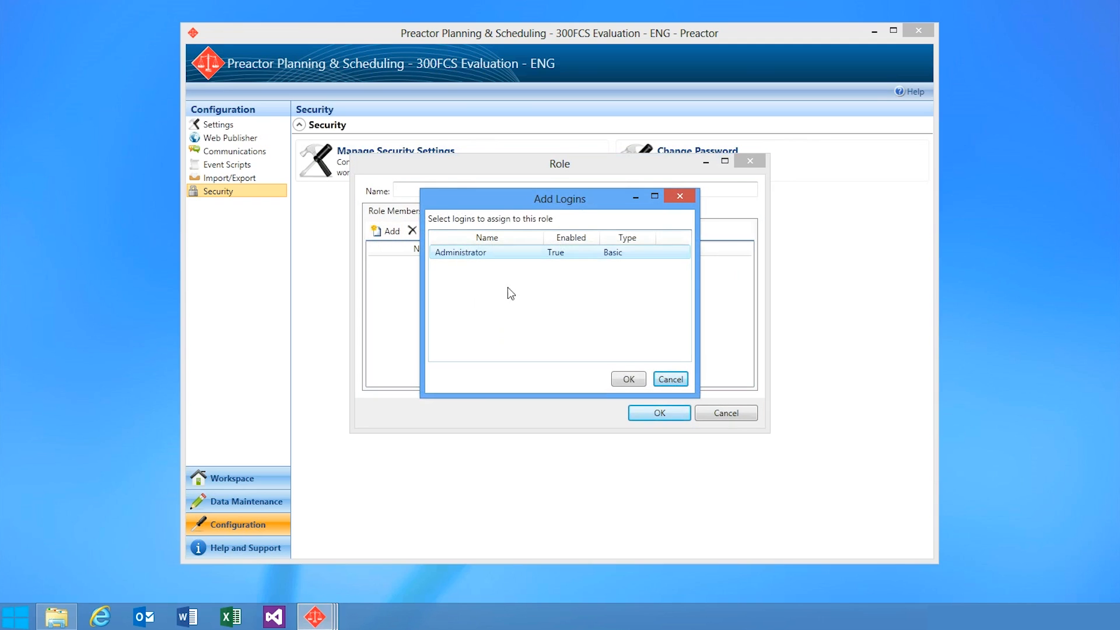
click(627, 379)
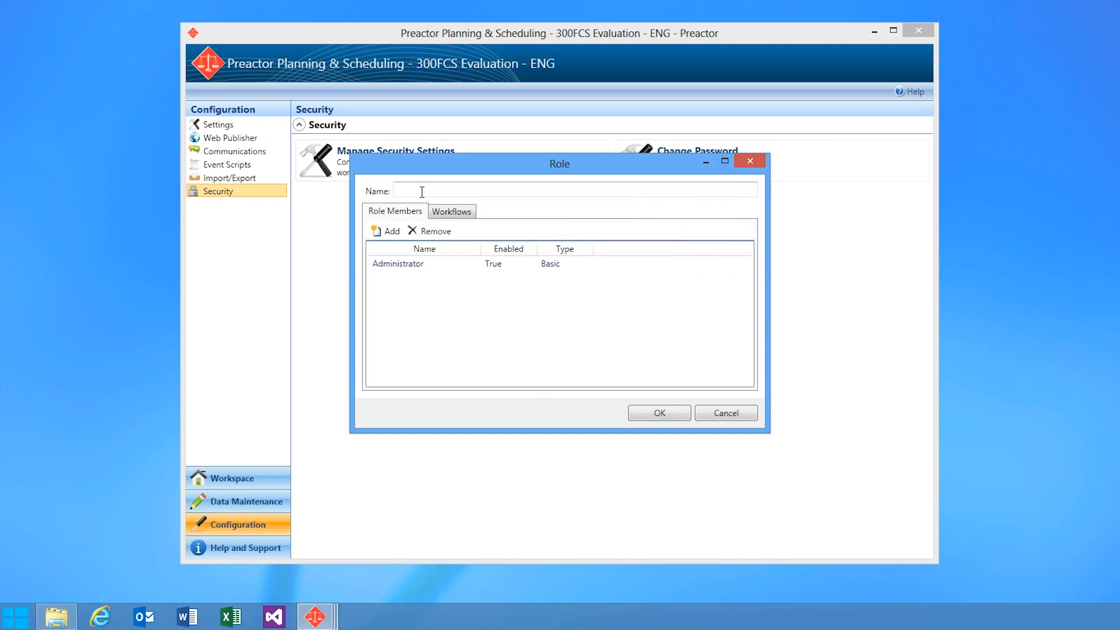
text(Admin)
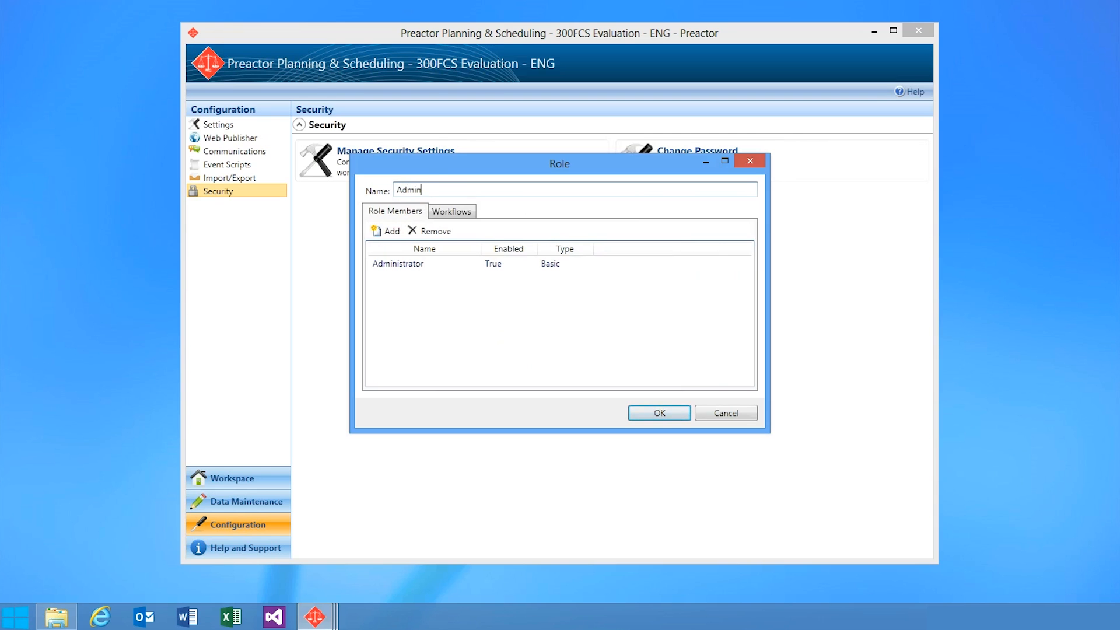
click(451, 211)
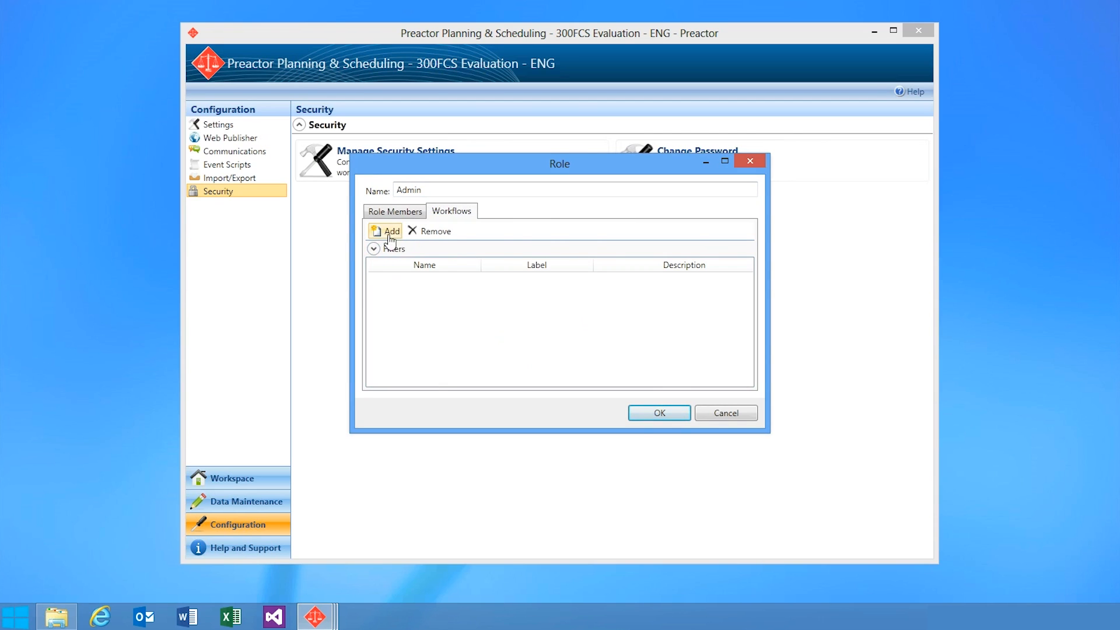
click(387, 231)
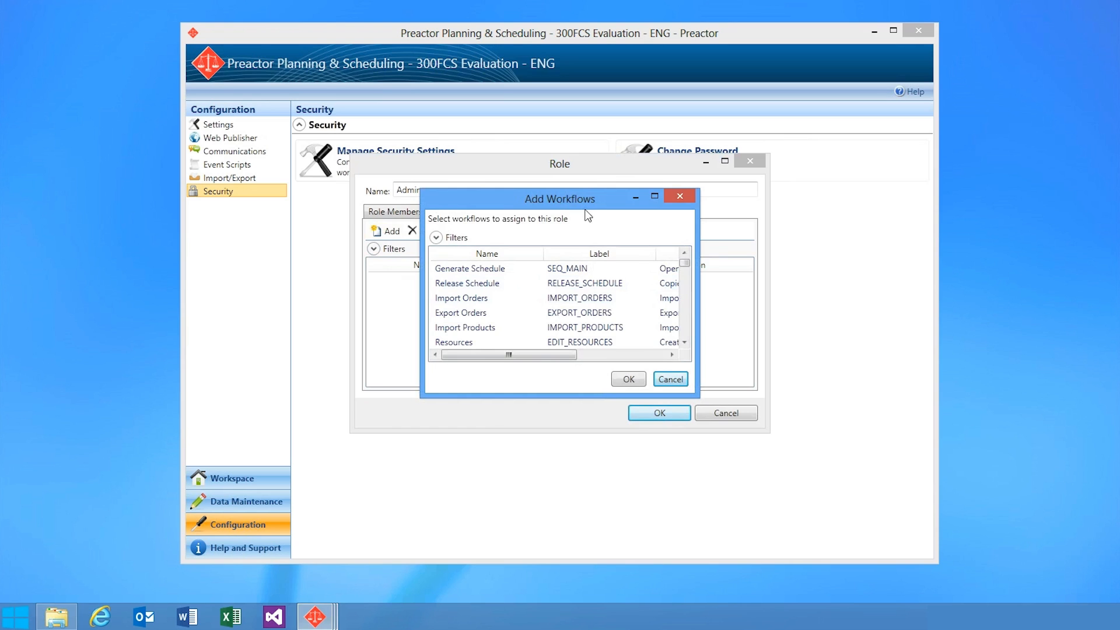
click(469, 268)
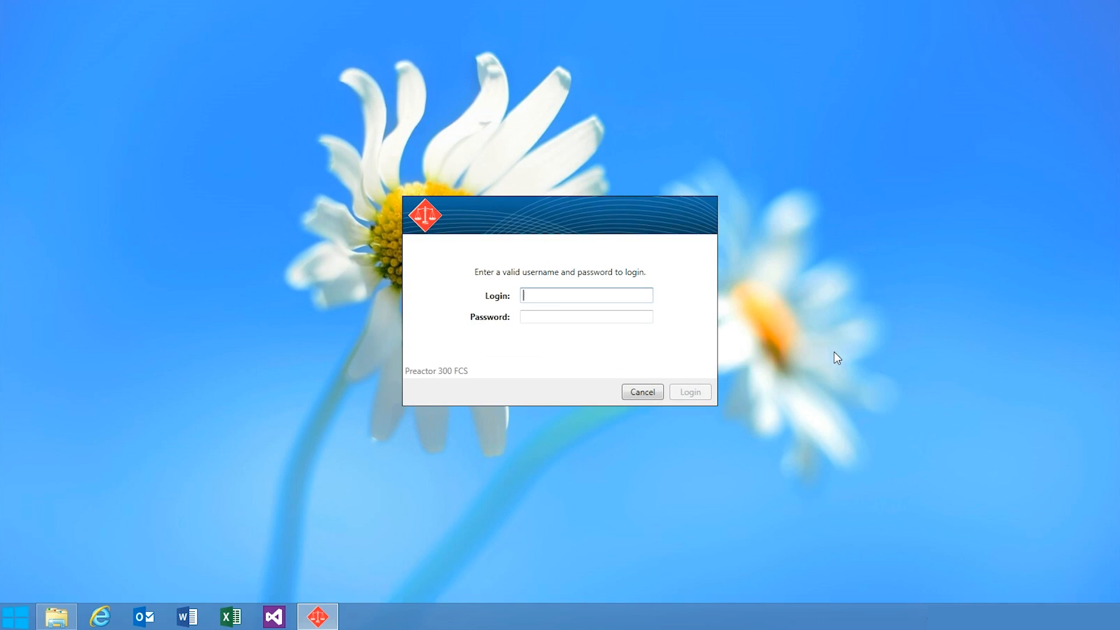
Step: Log in as Administrator with the password
text(Administrator)
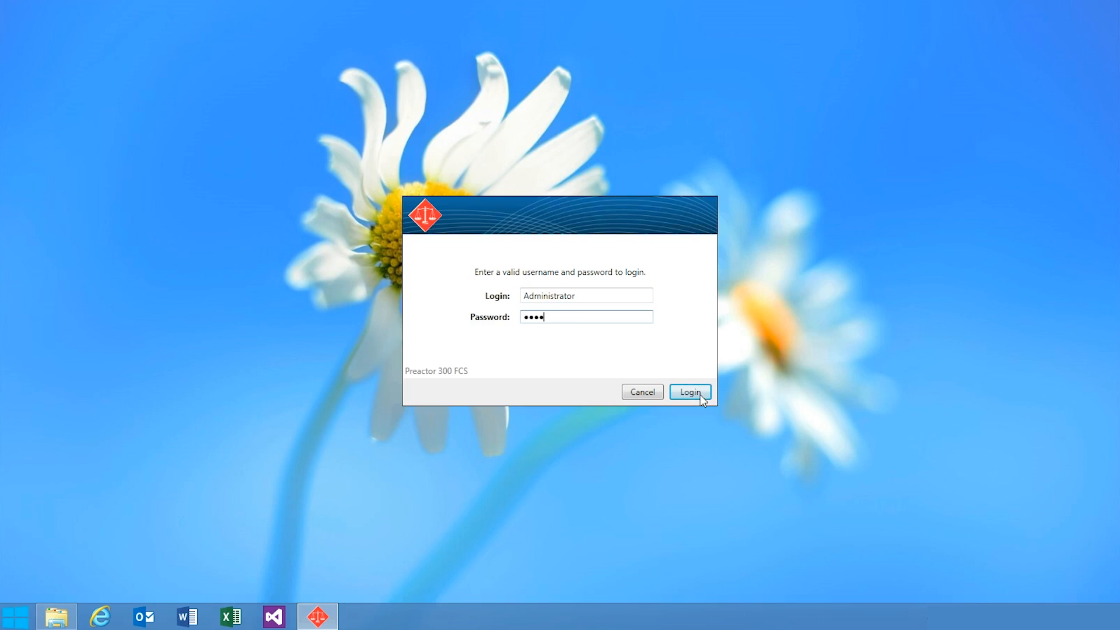
click(688, 391)
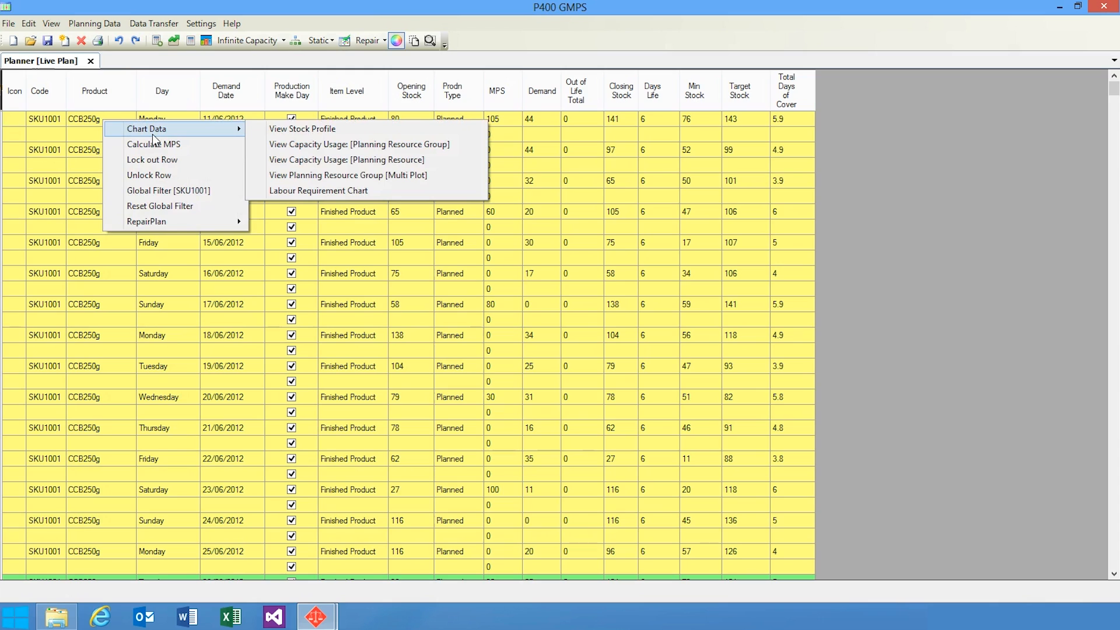
mouse_move(165, 140)
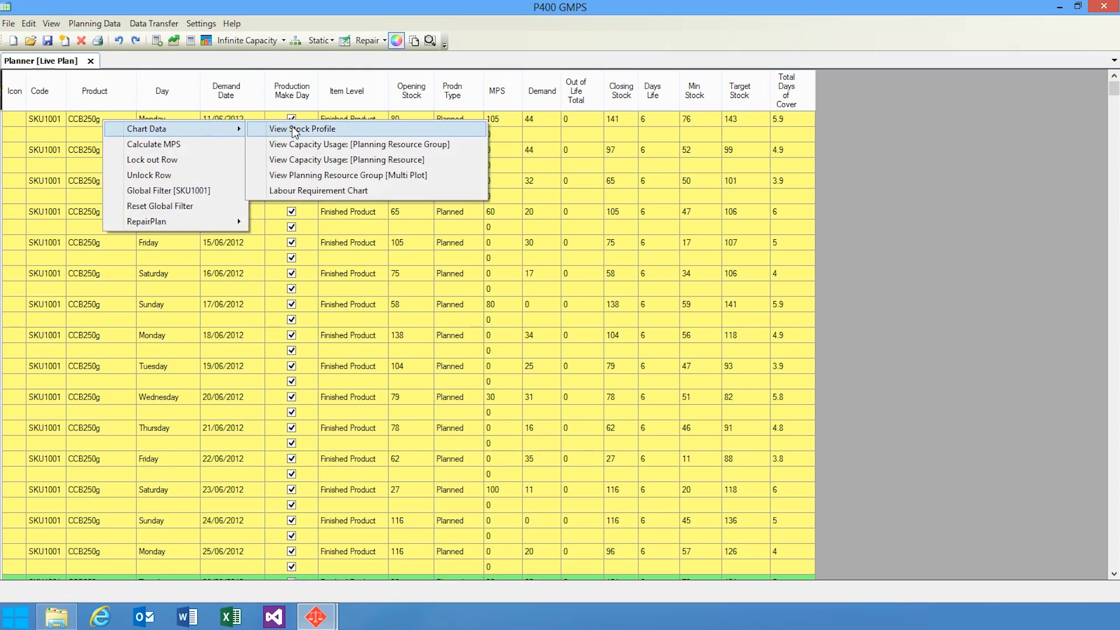
click(302, 128)
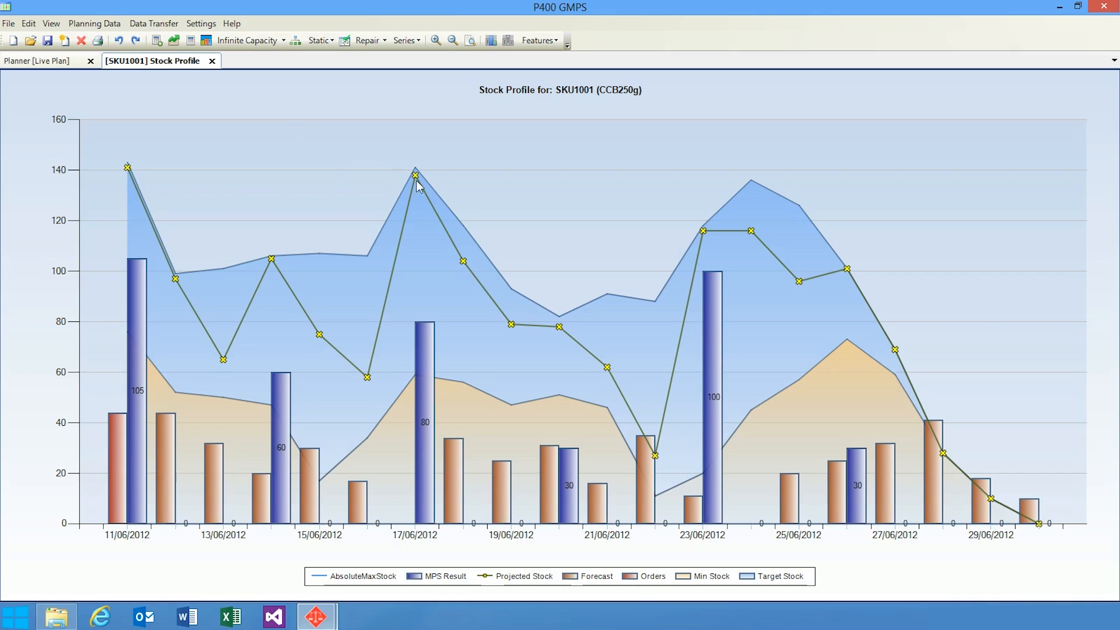
mouse_move(588, 233)
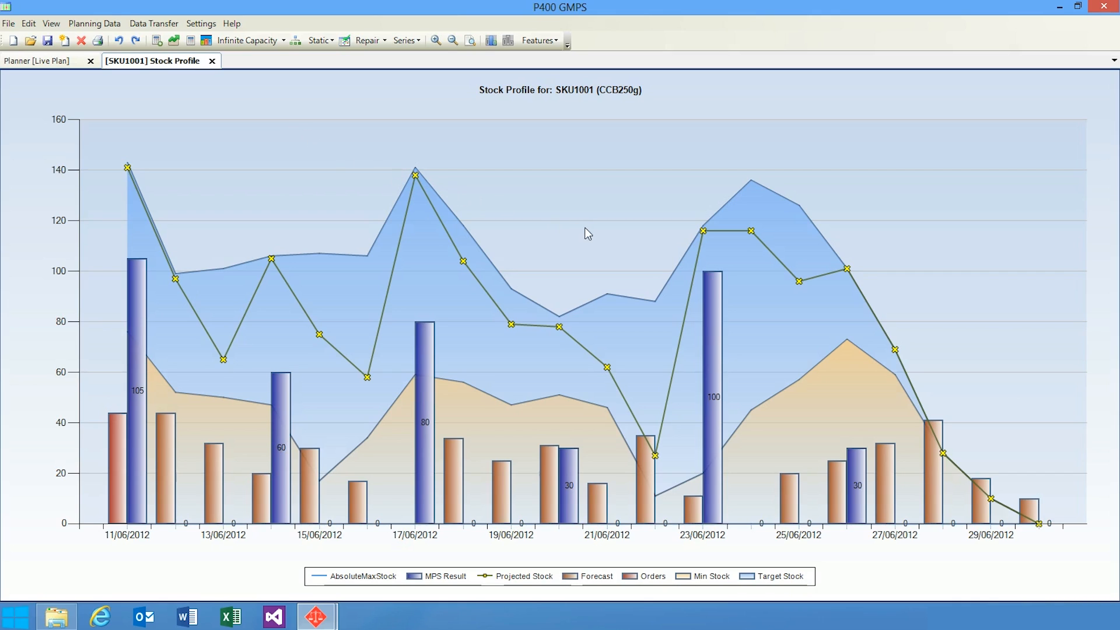
mouse_move(591, 236)
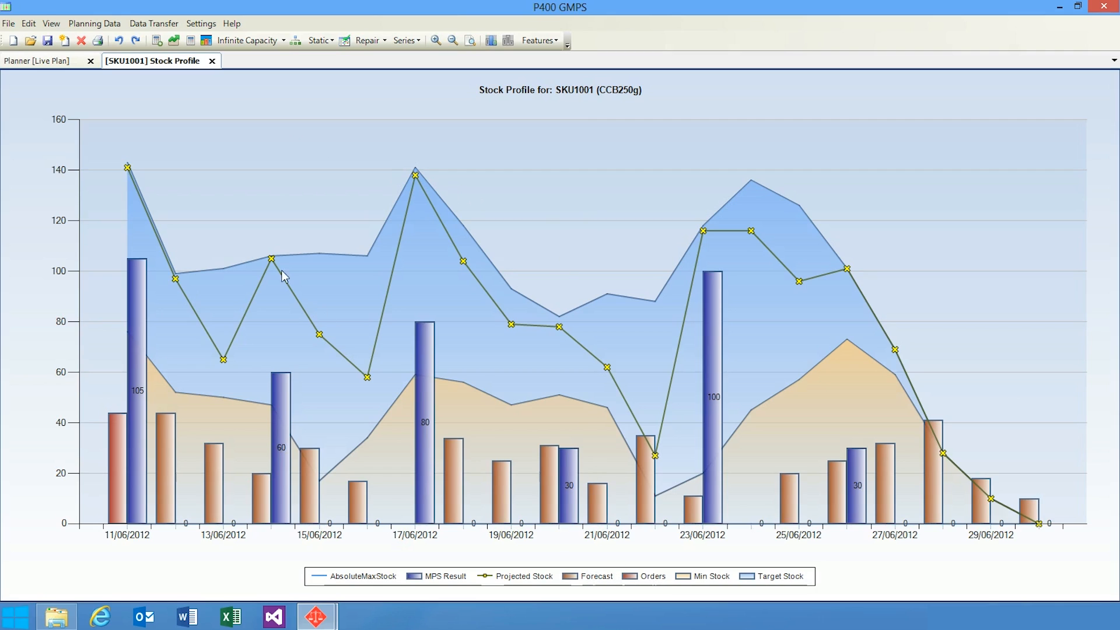
mouse_move(211, 60)
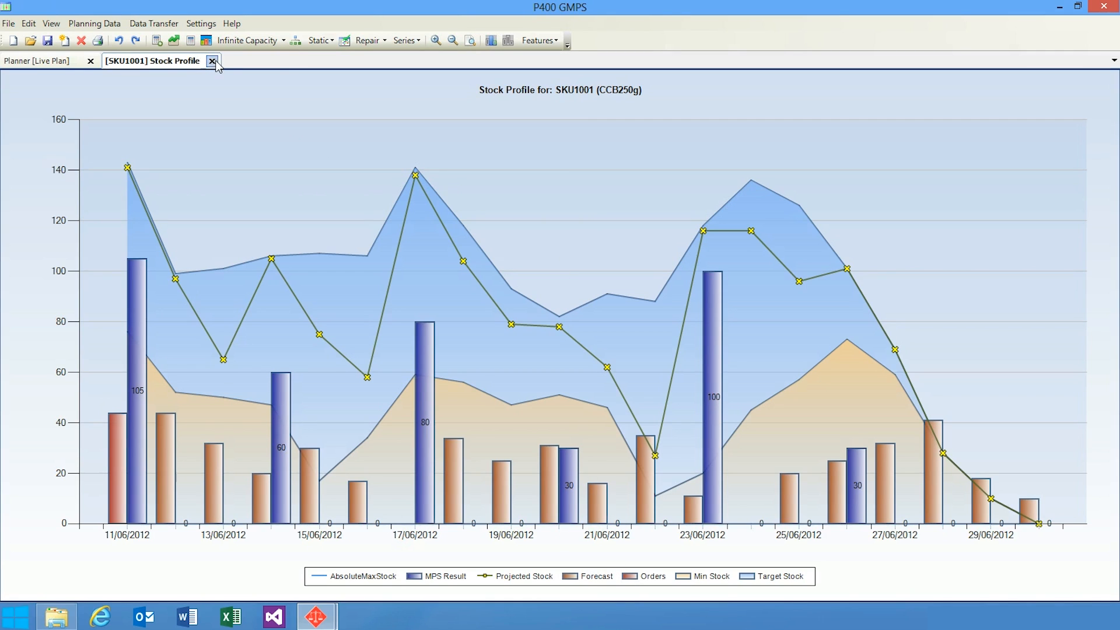
click(213, 60)
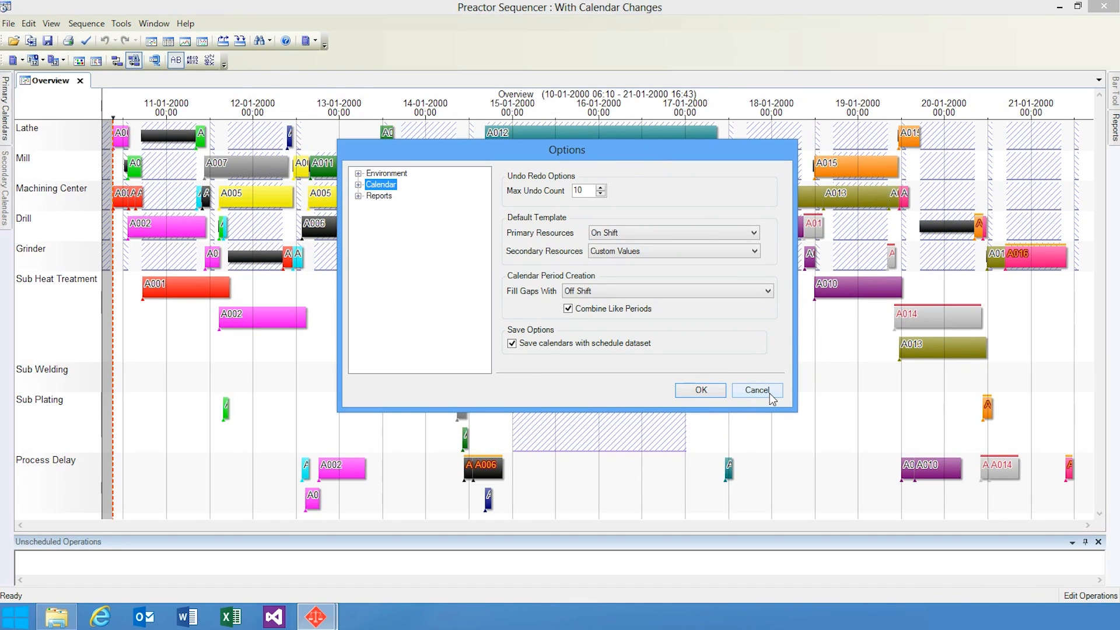
mouse_move(771, 403)
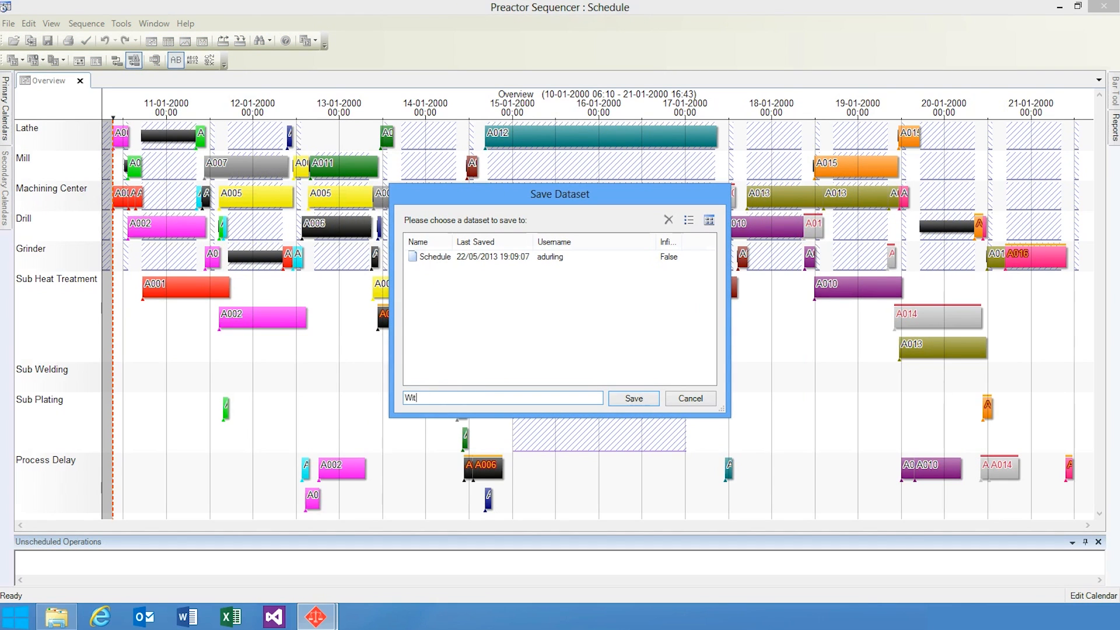
Step: Save the schedule as a new dataset named 'With Calendar Changes'
text(With Calendar)
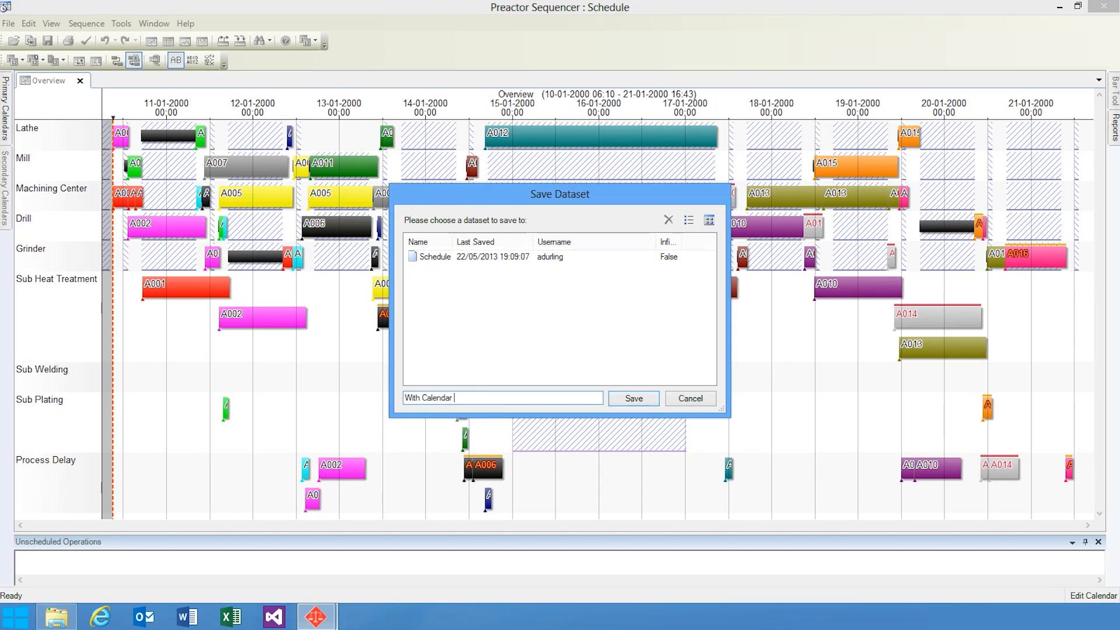
text(Changes)
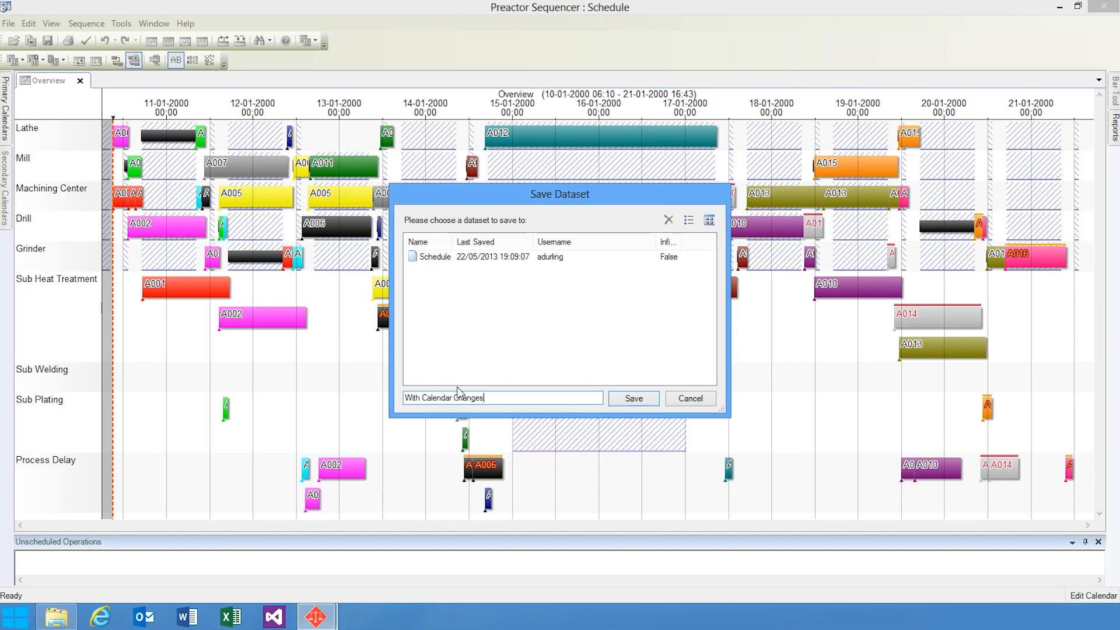
click(631, 397)
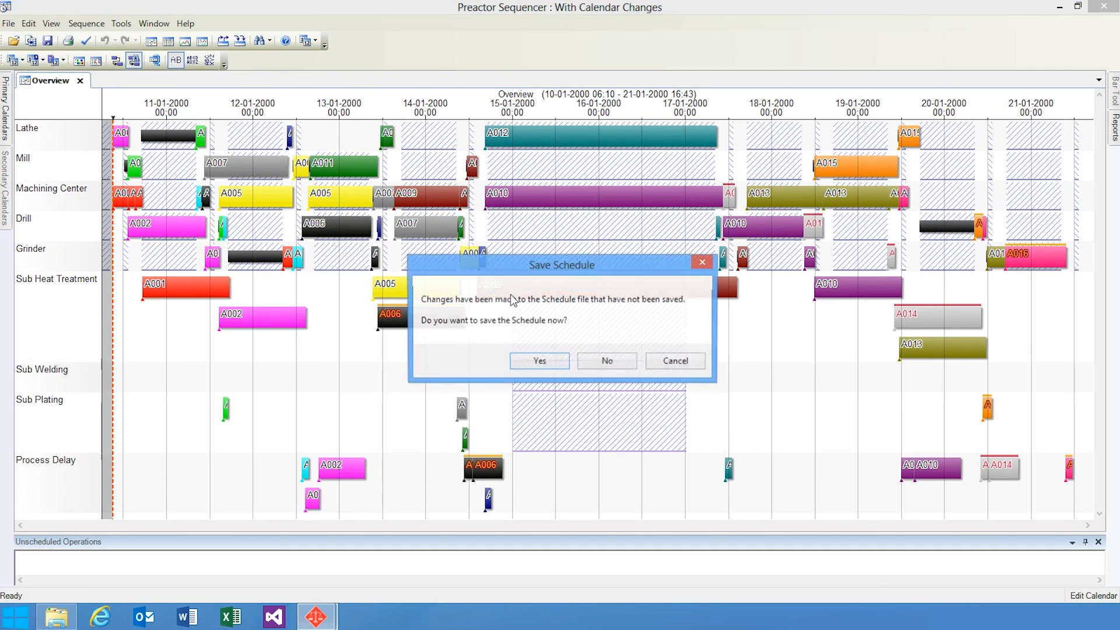
Step: Reopen the 'With Calendar Changes' dataset, confirming Yes to save schedule changes
click(606, 360)
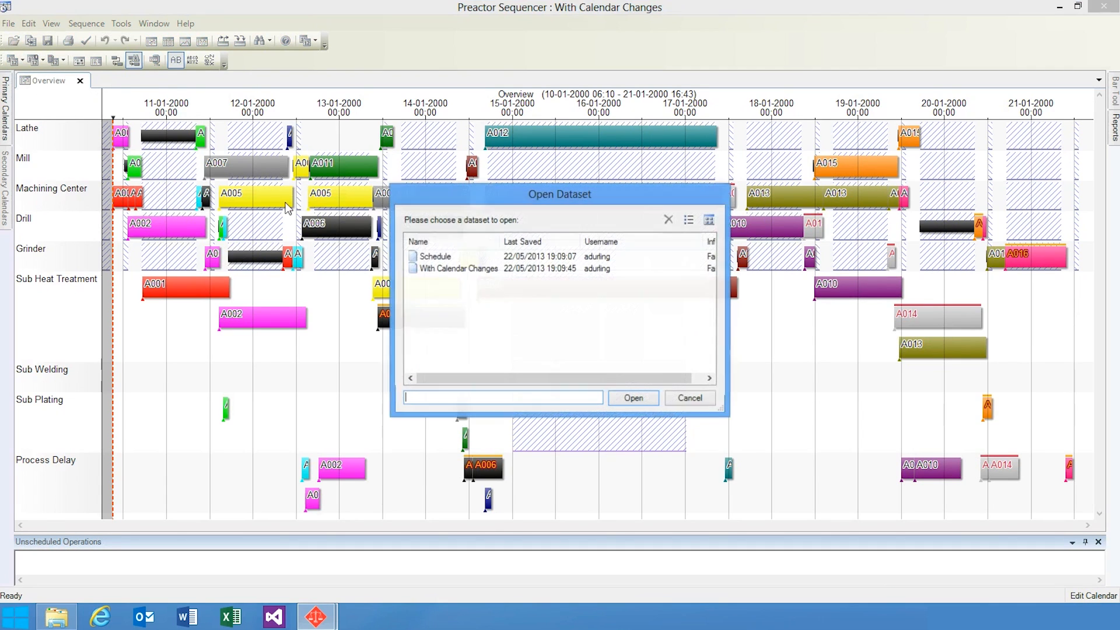
click(631, 398)
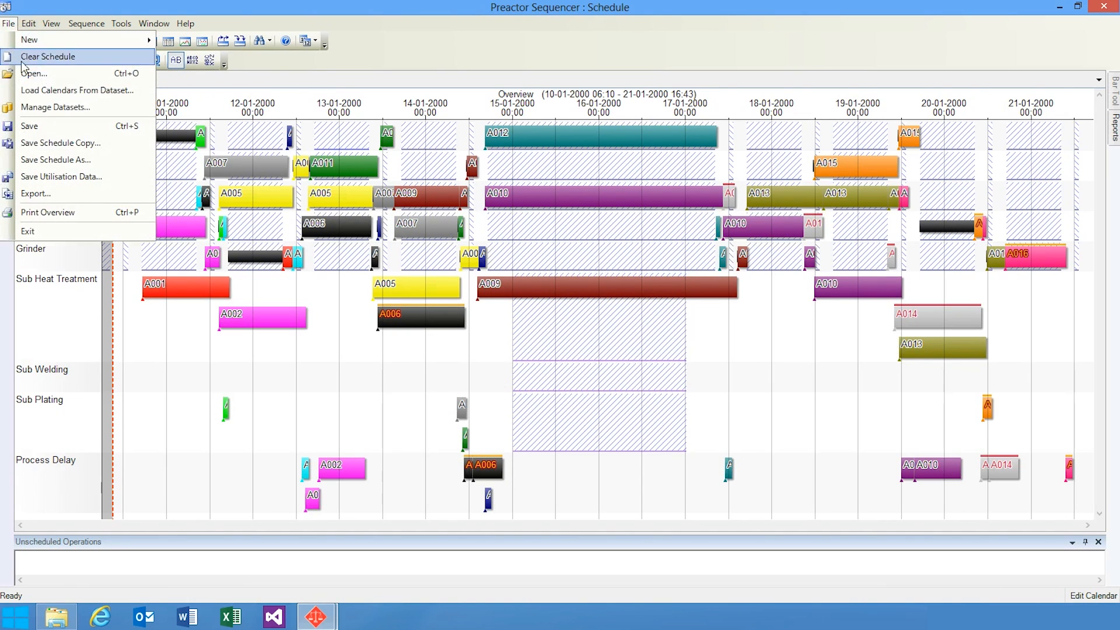
click(48, 57)
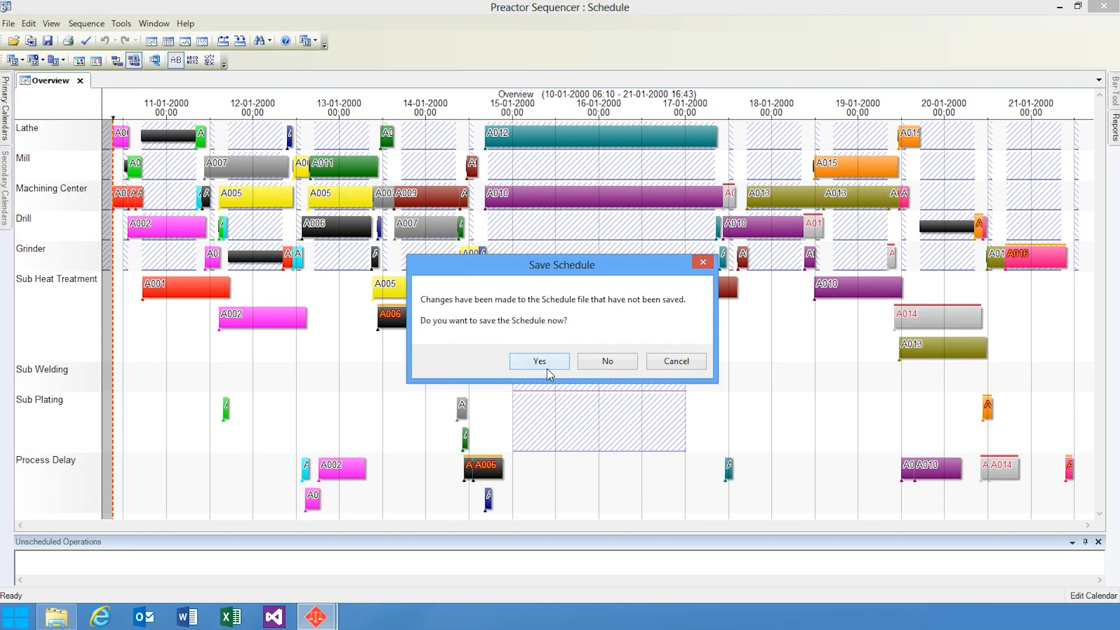
click(538, 361)
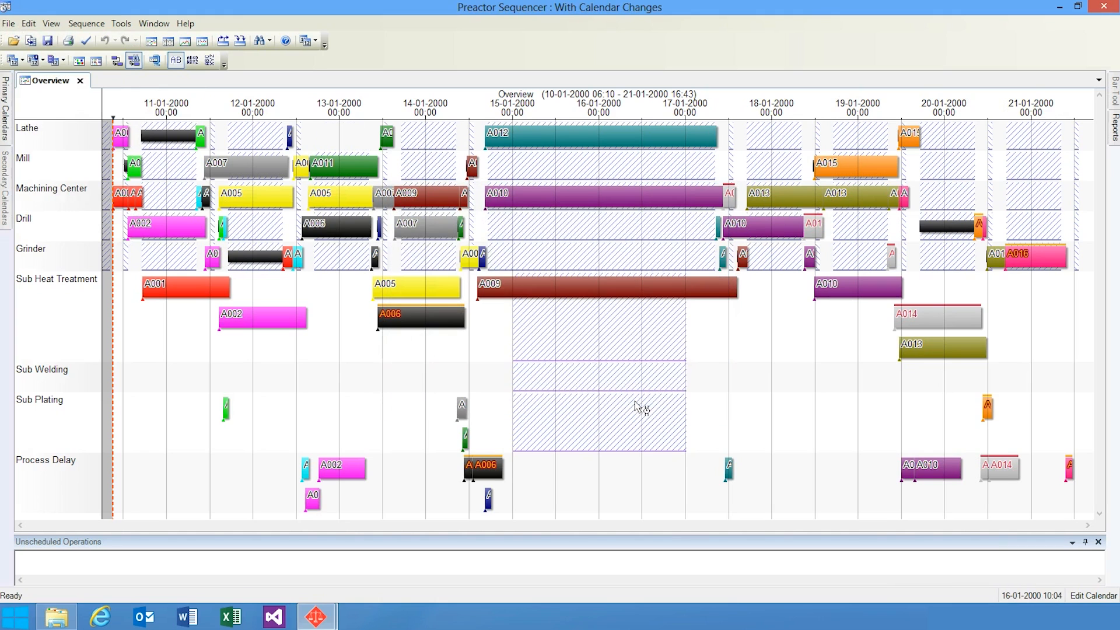
mouse_move(327, 131)
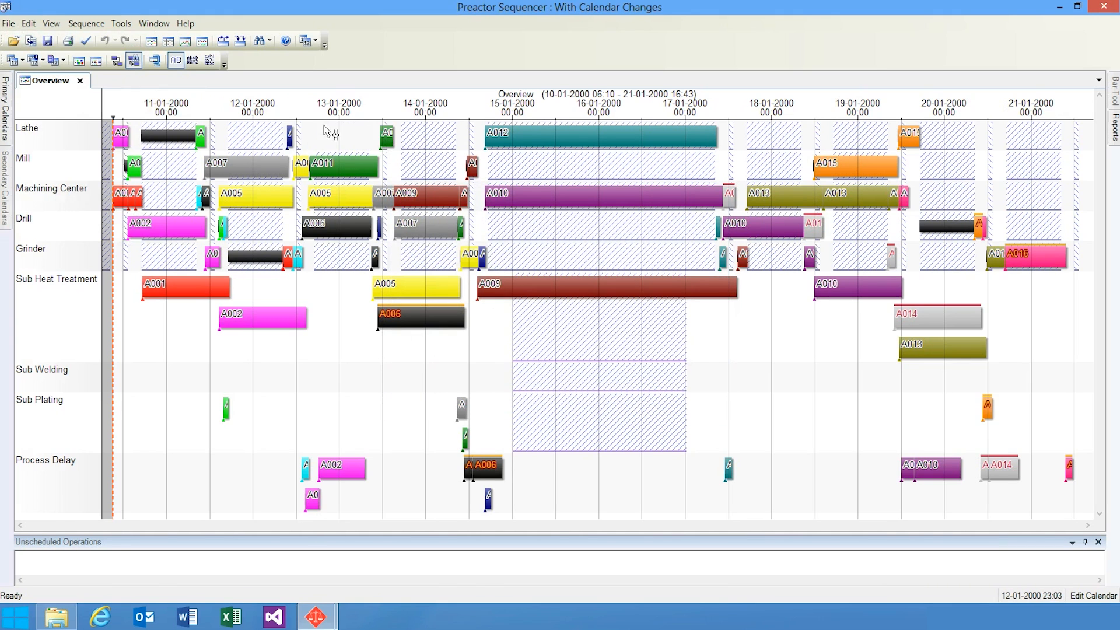